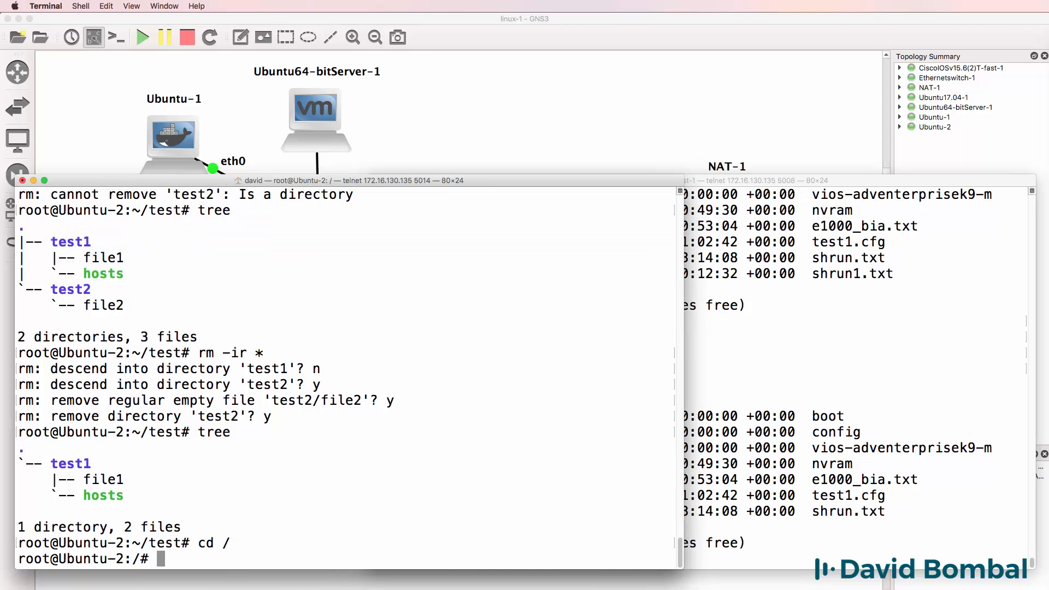
Step: Finish the Ubuntu-2 console session and move to the Ubuntu 64-bit desktop VM
text(rm)
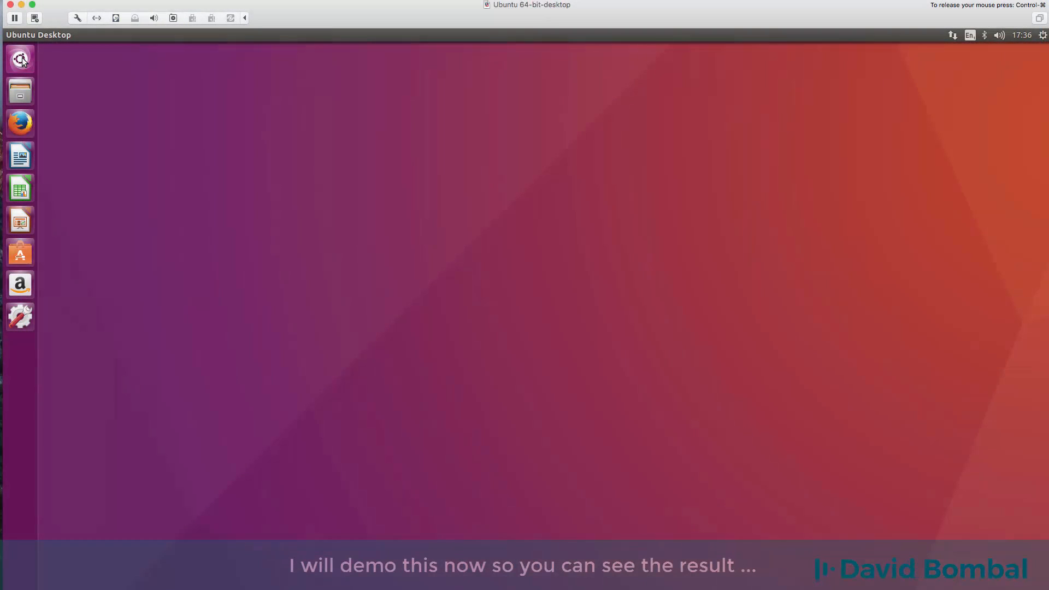
Step: In a new guest terminal, run sudo rm -rf / and enter the password
click(19, 59)
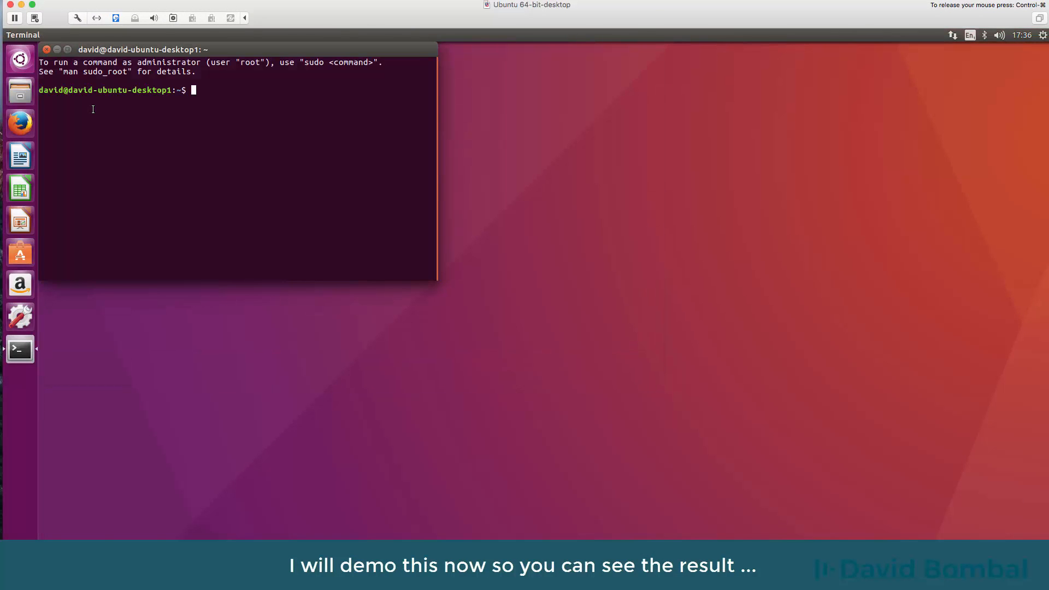
text(sudo rm -)
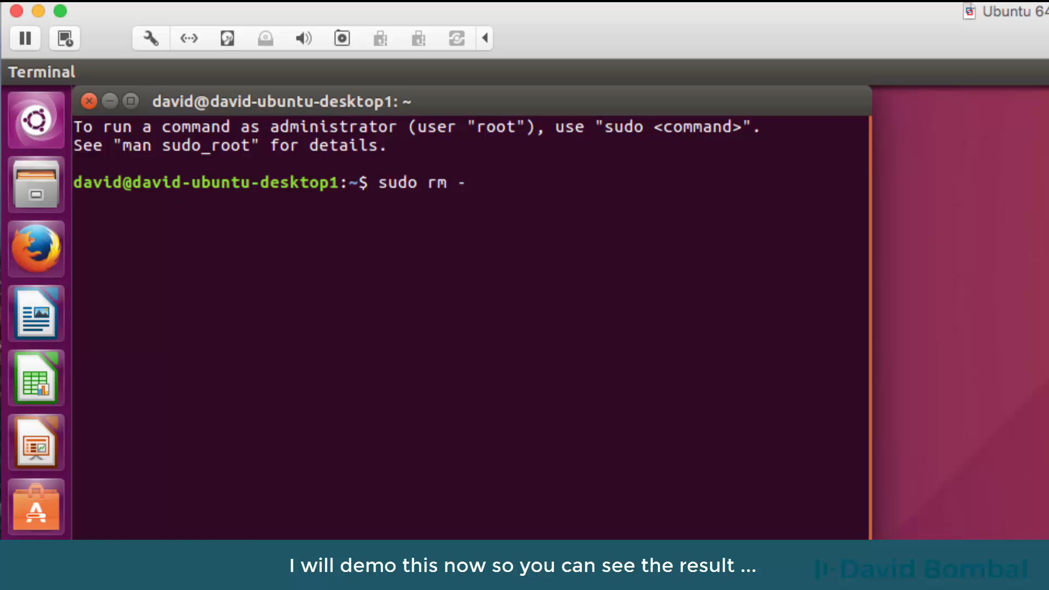
text(rf /)
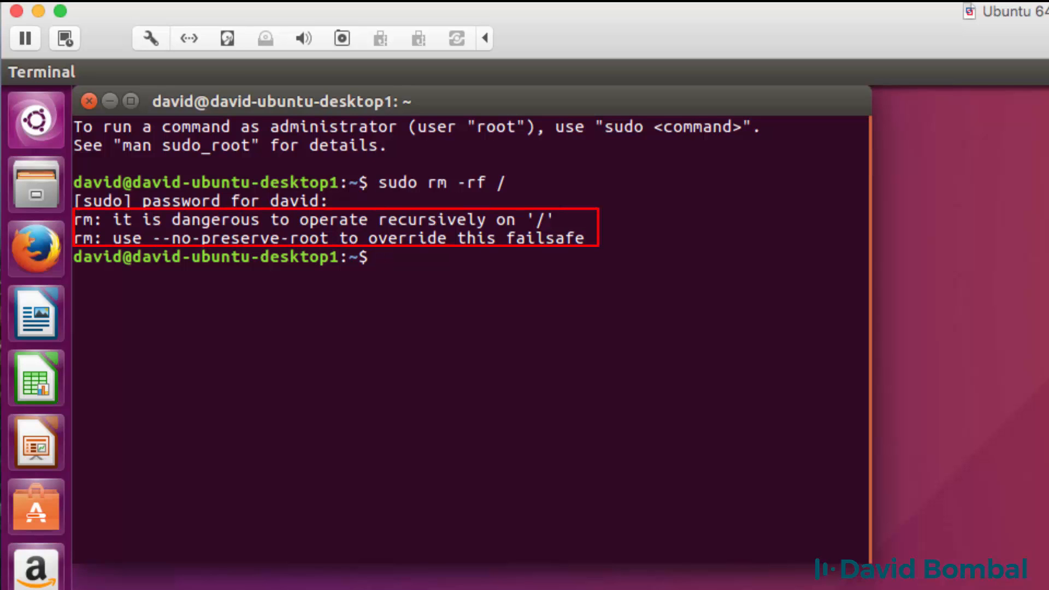
Step: Run sudo rm -rf / --no-preserve-root to wipe the guest's filesystem
text(sudo rm -rf / --)
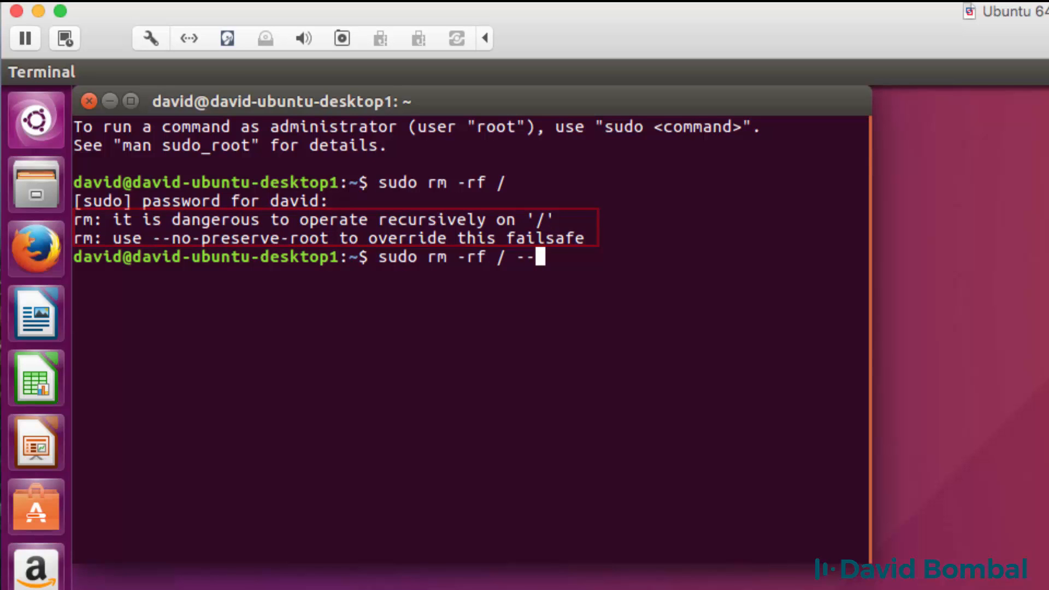
text(no-)
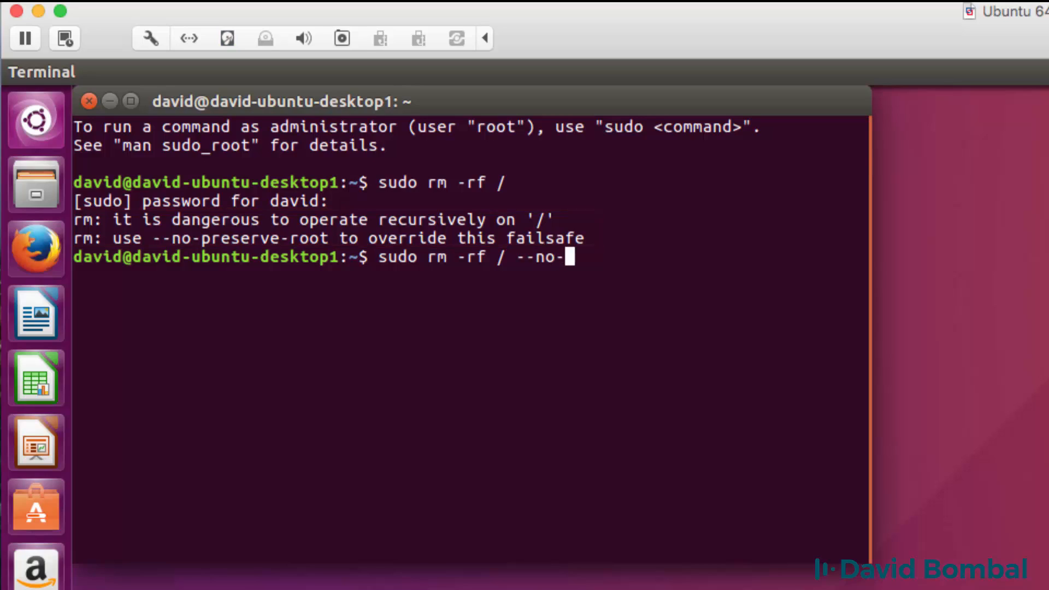
text(preserve-root)
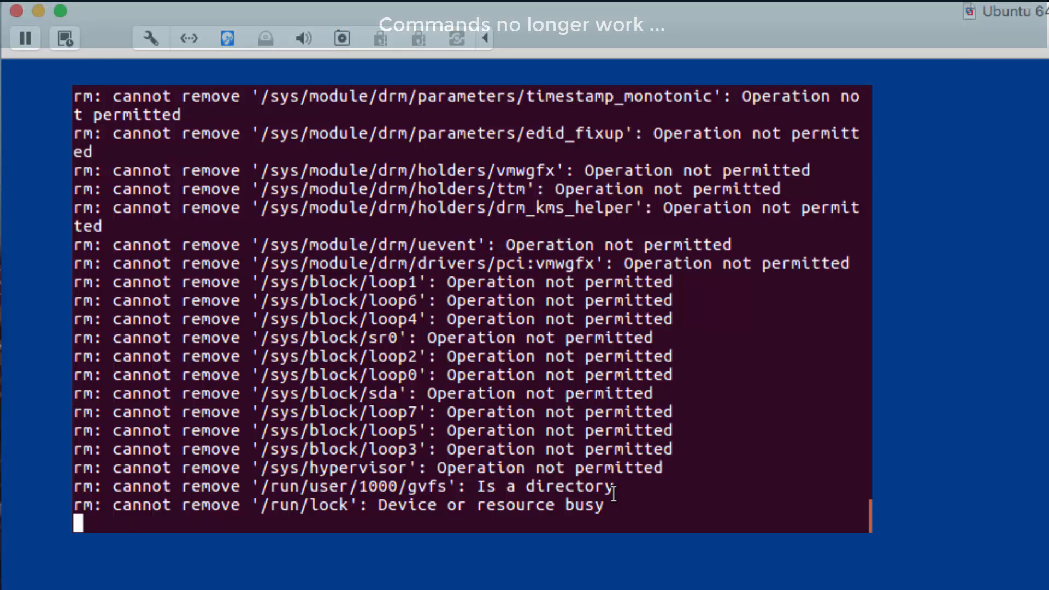
Step: Run ls, pwd, dir and ls again to show basic commands are missing
text(ls)
text(cd /)
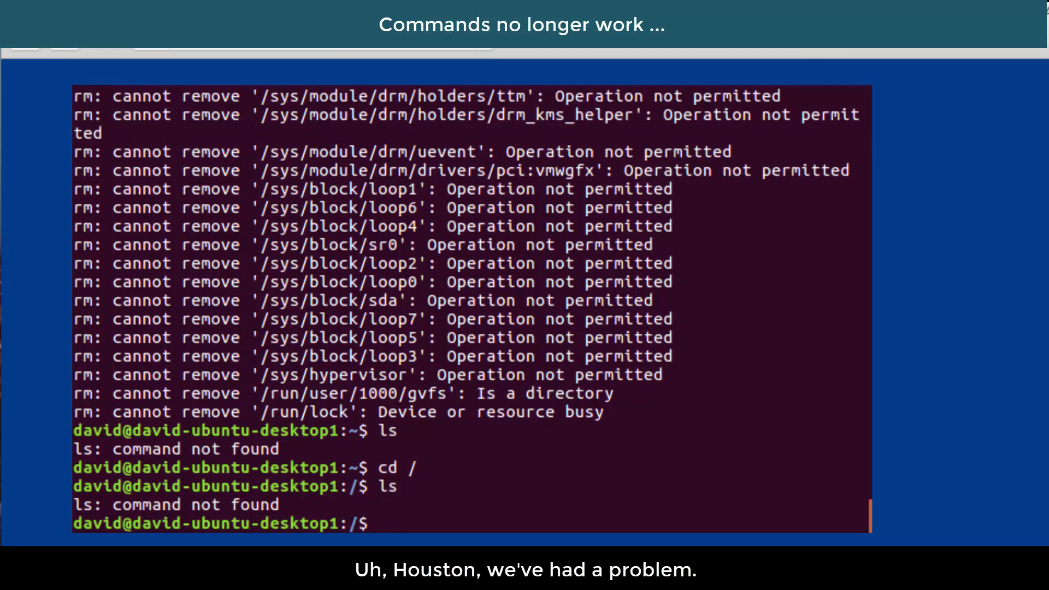
text(pwd)
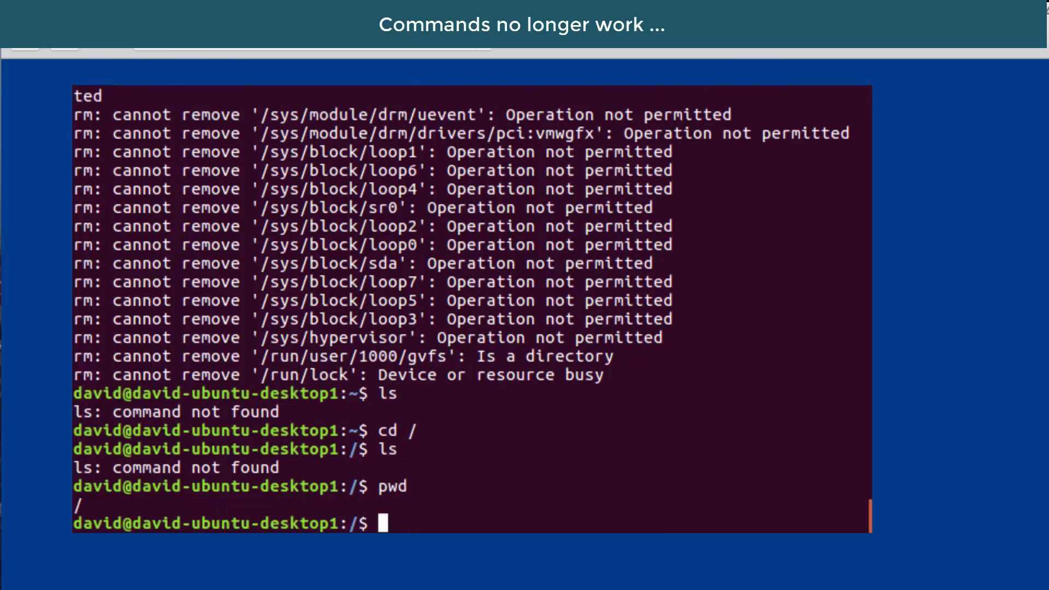
text(dir)
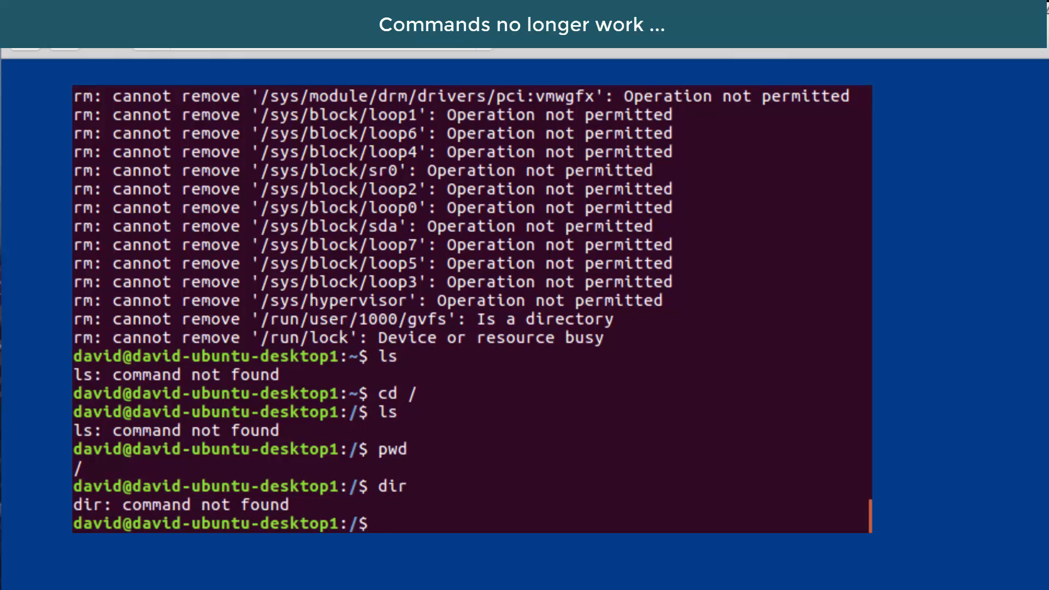
text(ls)
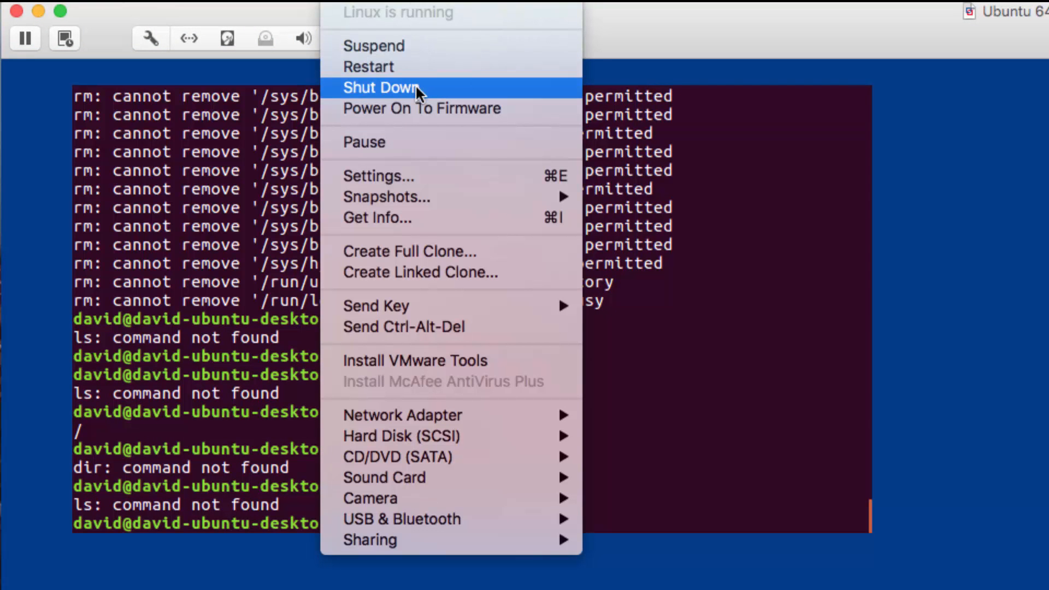
Step: Shut down the Ubuntu VM, confirm, and power it back on
click(380, 88)
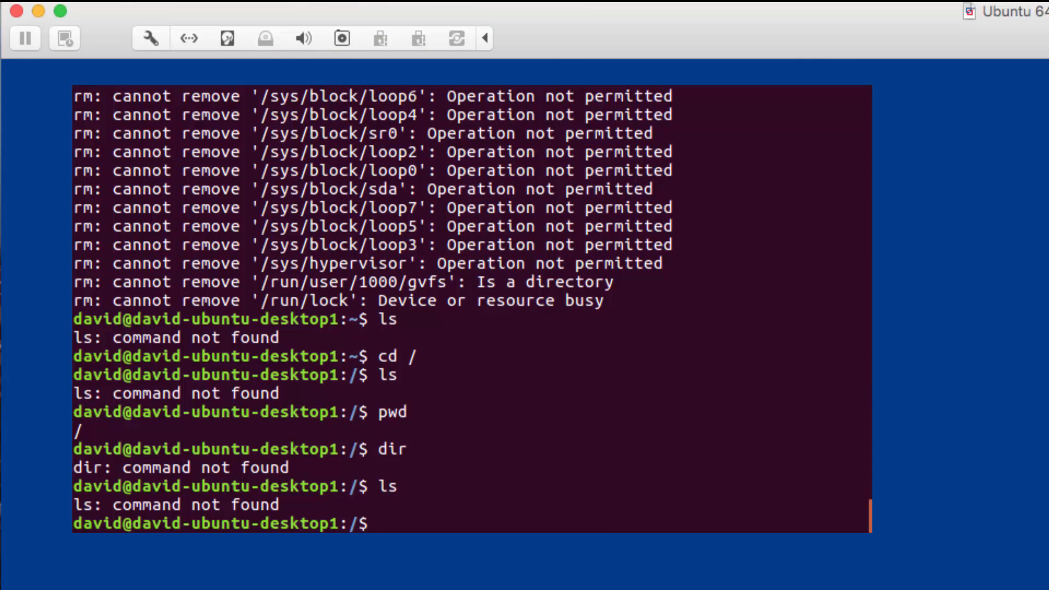
click(25, 37)
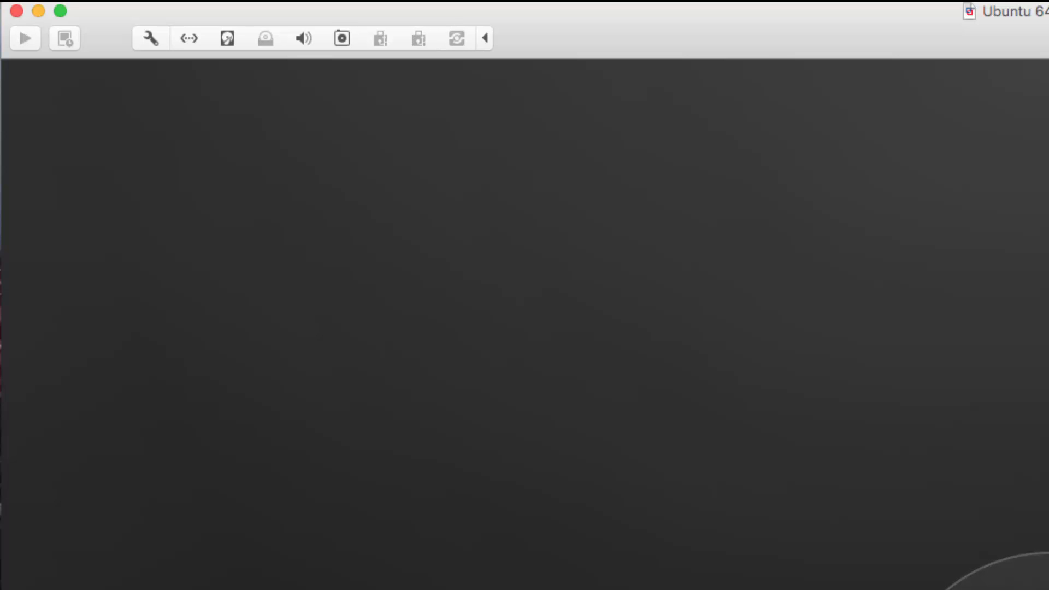
click(24, 38)
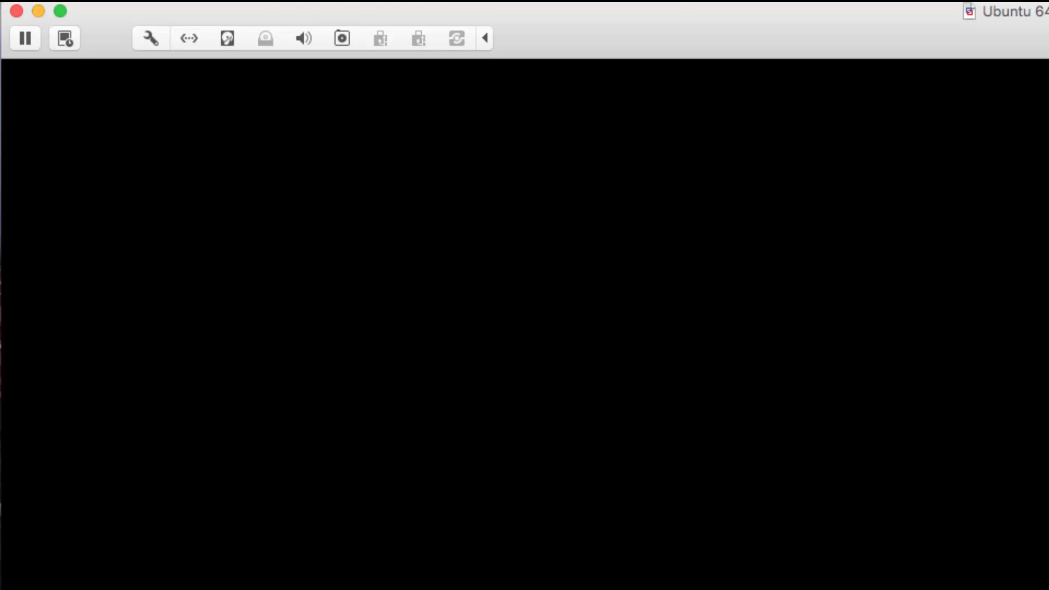